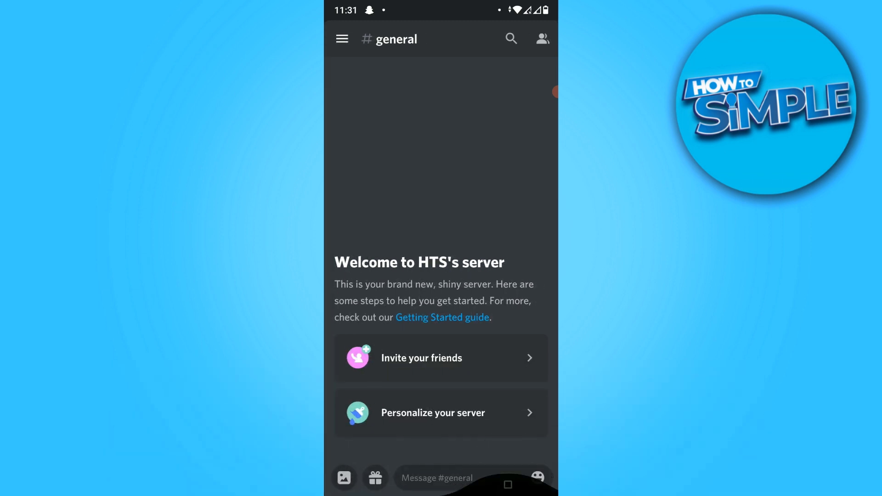
# - Leave Discord's HTS general channel for the phone's home screen to reach Chrome
pyautogui.press('Home')
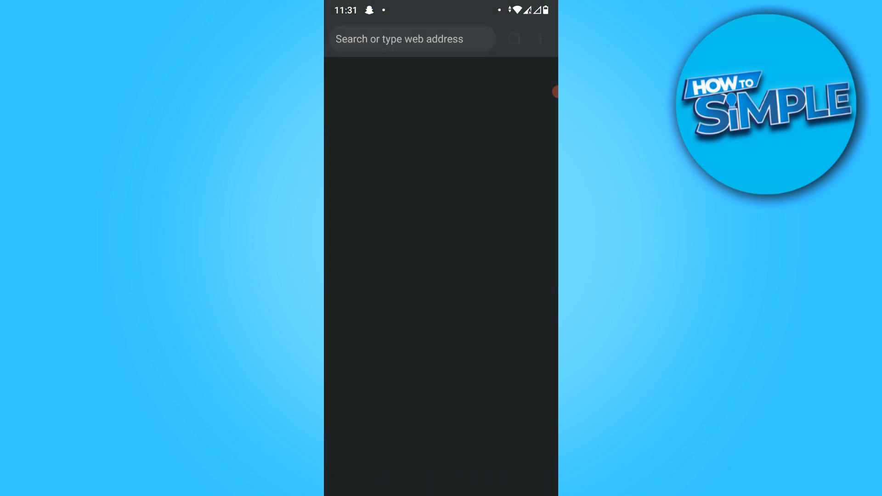
# - Find Craig's website, choose 'Invite Craig to your Discord server', and sign in to Discord
pyautogui.click(411, 39)
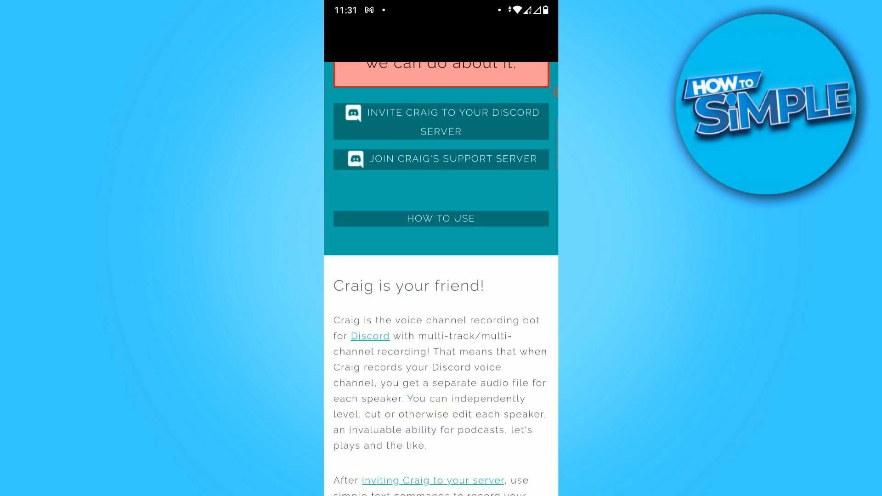
pyautogui.scroll(-3)
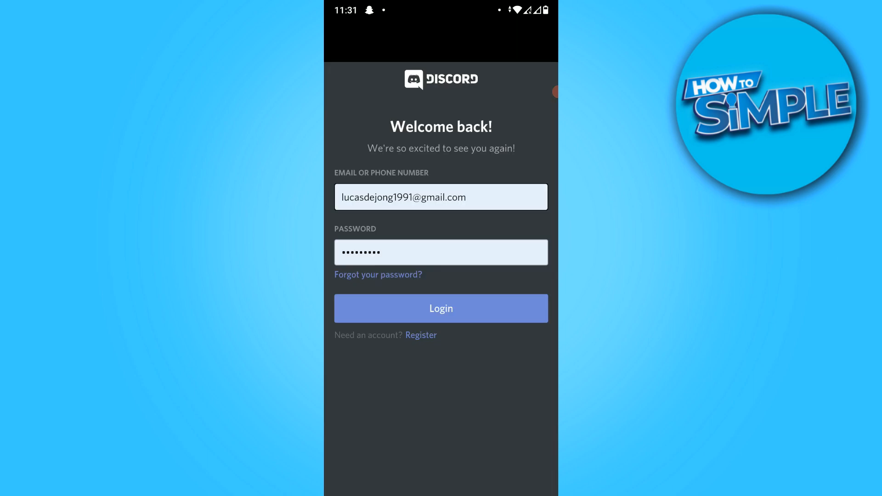
pyautogui.click(441, 308)
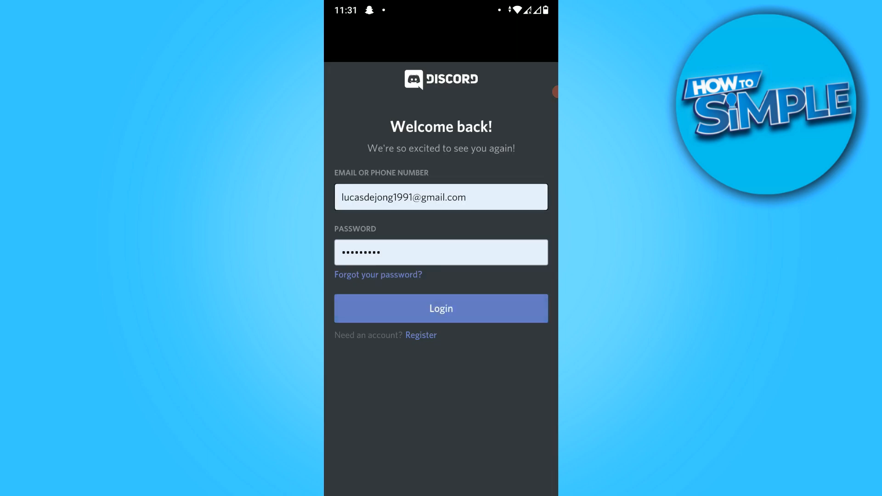
pyautogui.click(441, 308)
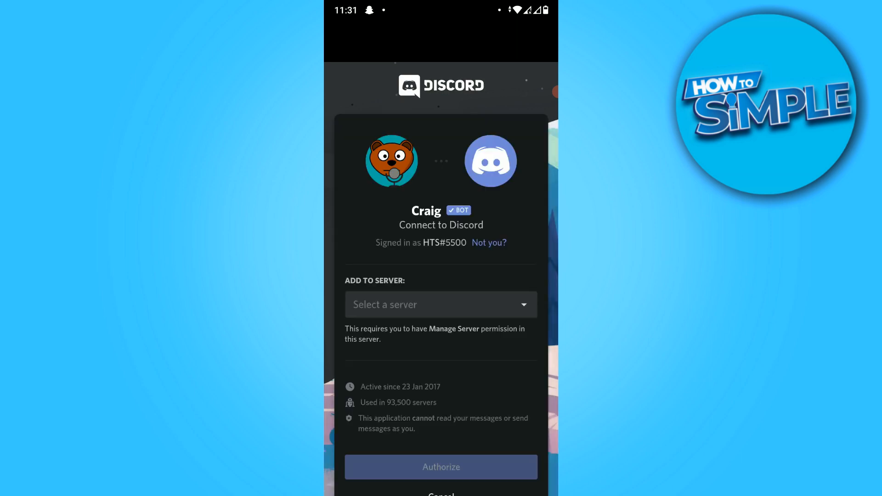
# - Authorize Craig for HTS's server and pass the 'I am human' captcha
pyautogui.click(441, 304)
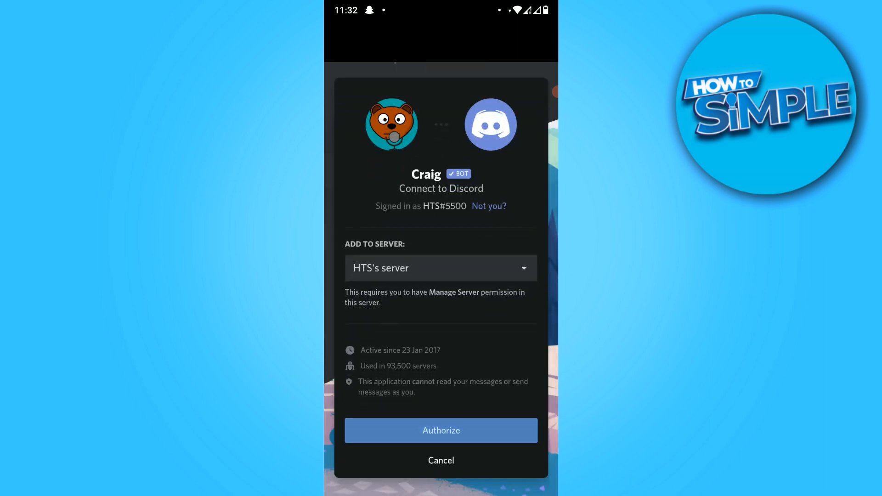
pyautogui.click(441, 431)
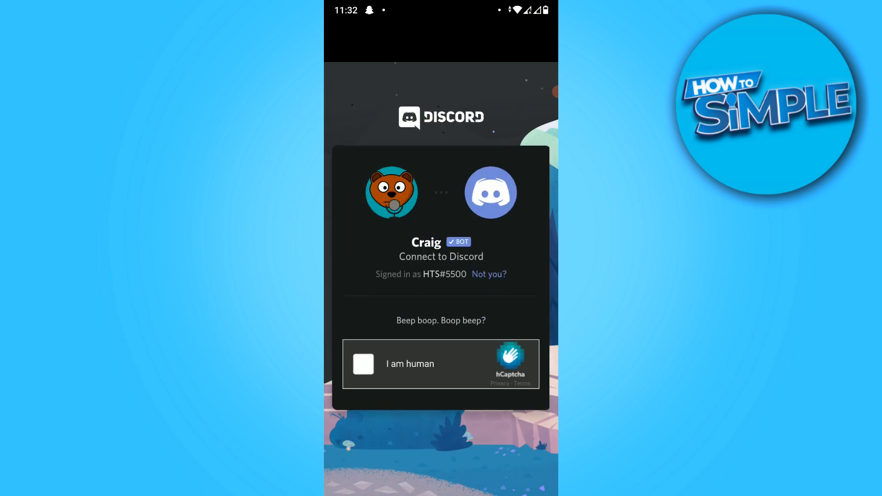
pyautogui.click(363, 364)
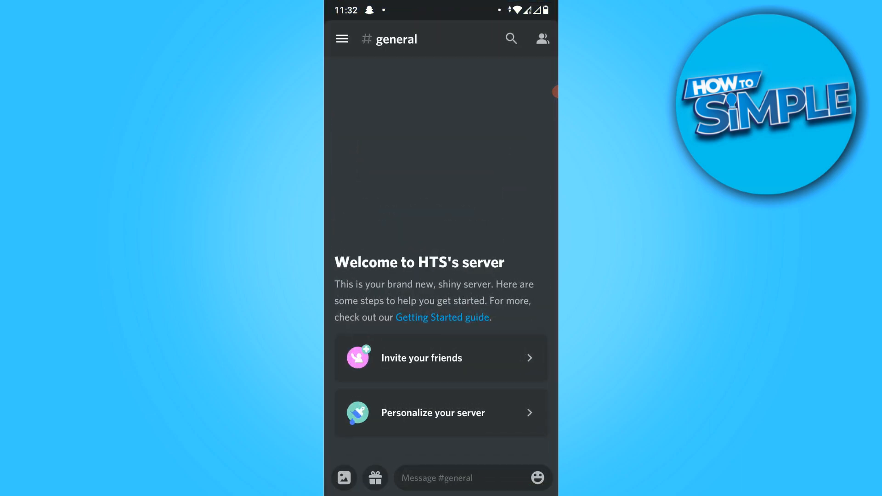
# - Join the General voice channel from the server's channel sidebar
pyautogui.click(542, 38)
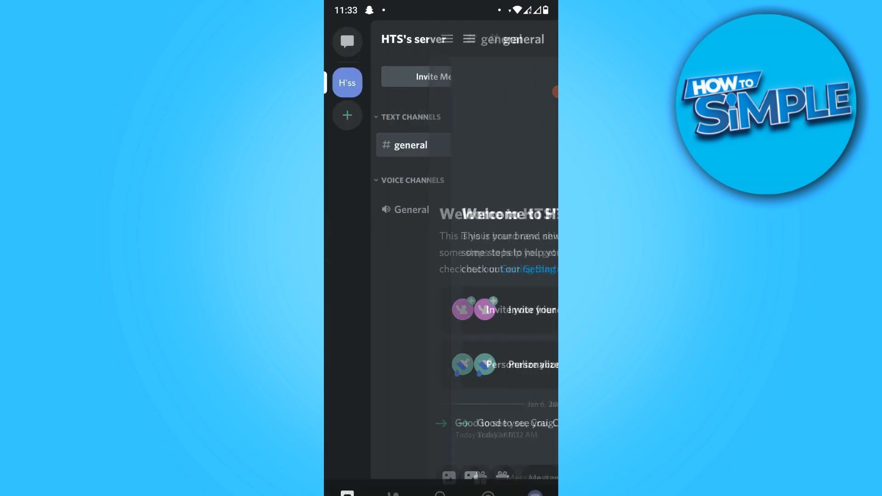
pyautogui.click(411, 210)
pyautogui.write(':craig: ,')
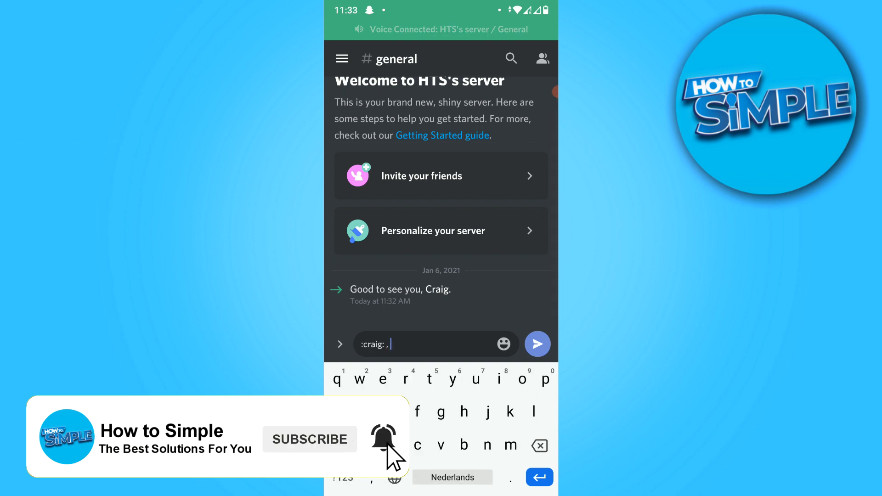
# - Send Craig's join command in #general, then view the General voice call's members
pyautogui.write('koin')
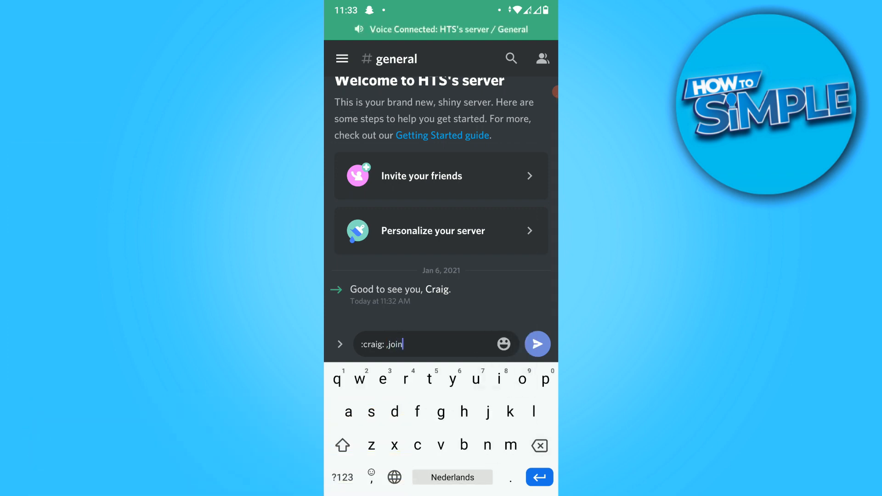
pyautogui.click(537, 343)
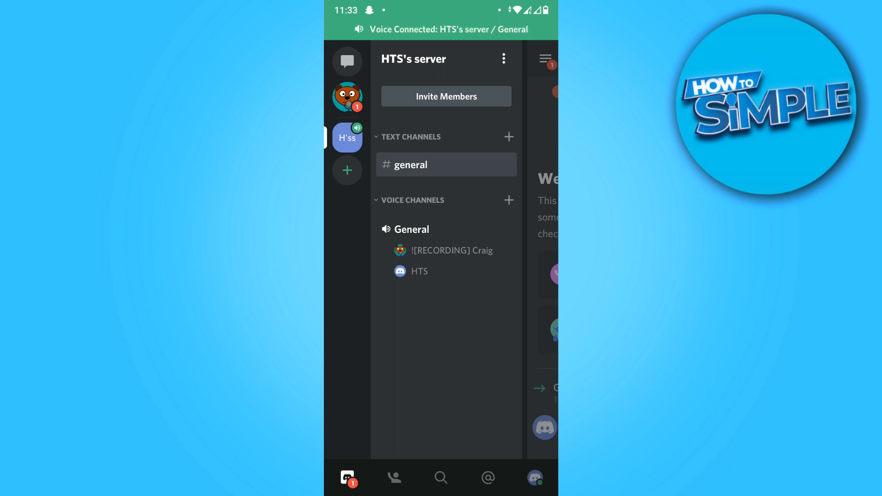
pyautogui.click(412, 229)
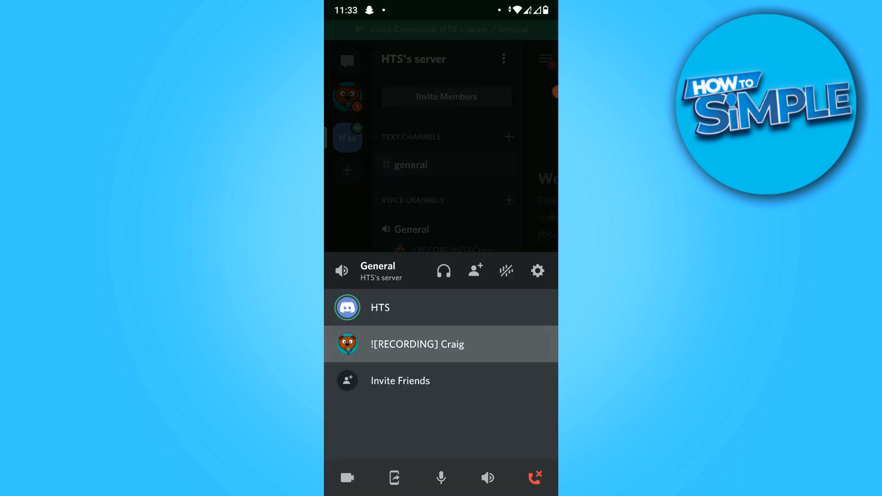